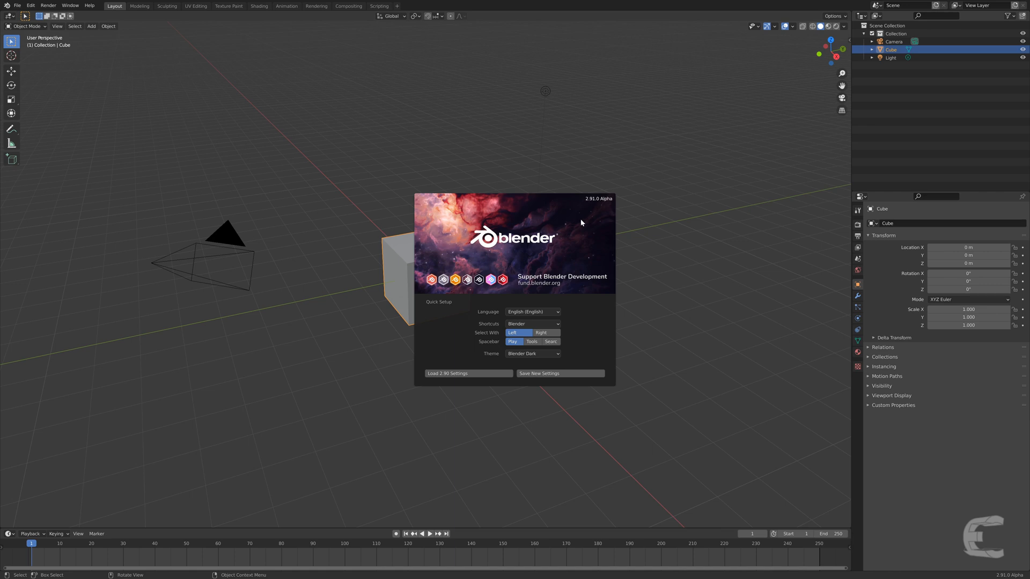
mouse_move(536, 366)
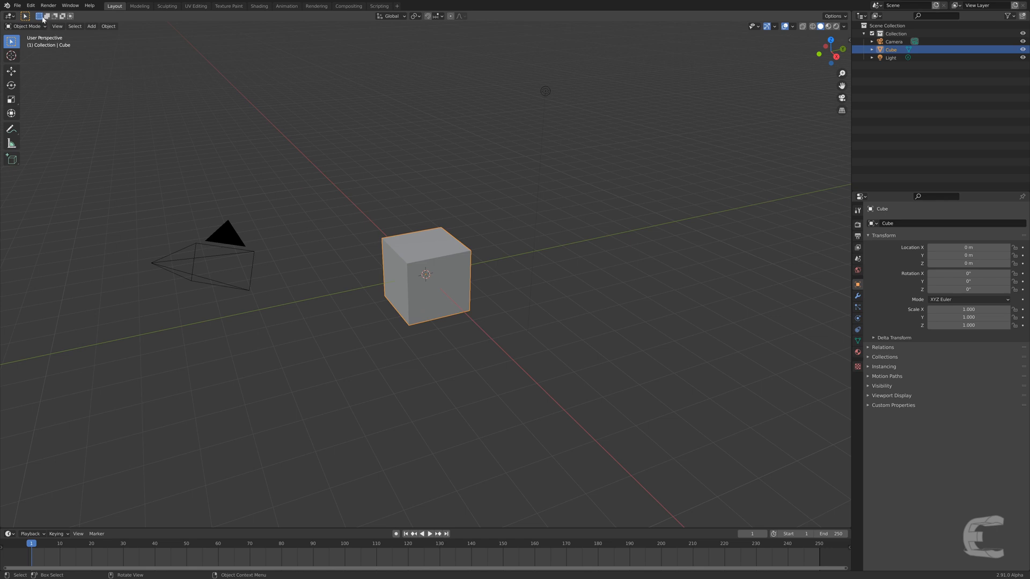
Dismiss the splash screen to reveal the default scene with cube, camera and light
click(28, 6)
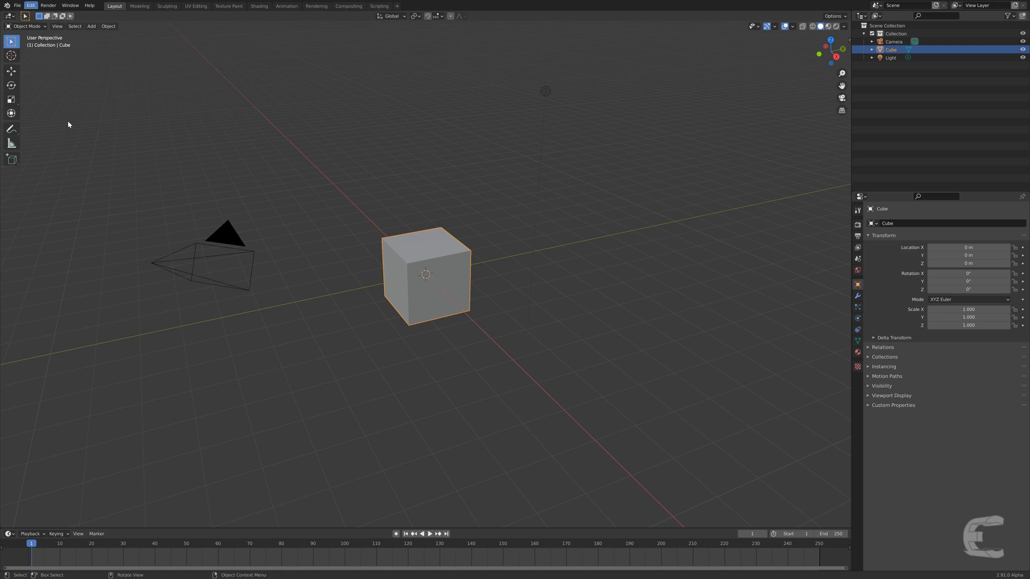
Install the EMC Tools add-on from emc_tools.py via Preferences > Add-ons
click(31, 6)
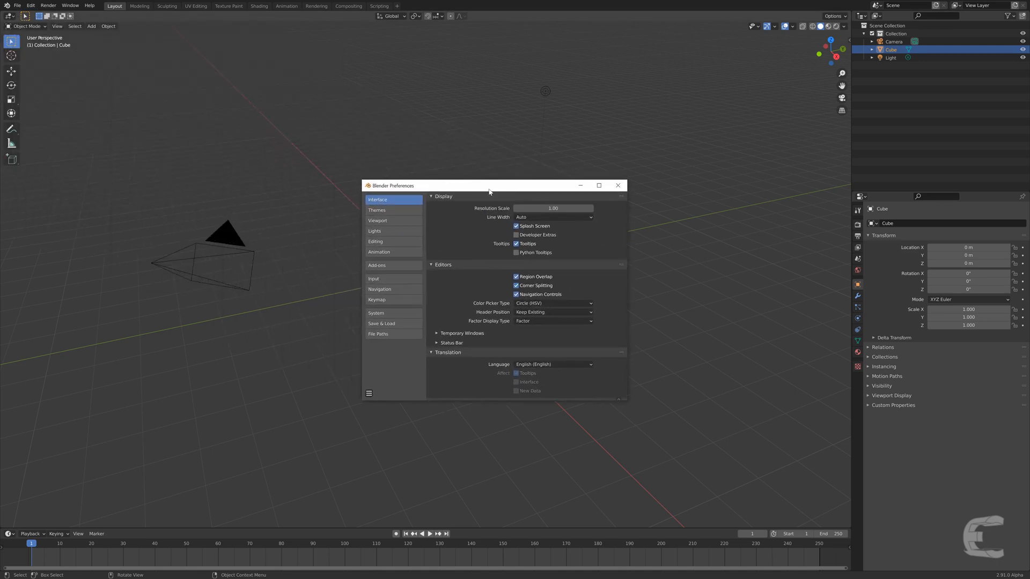
click(383, 266)
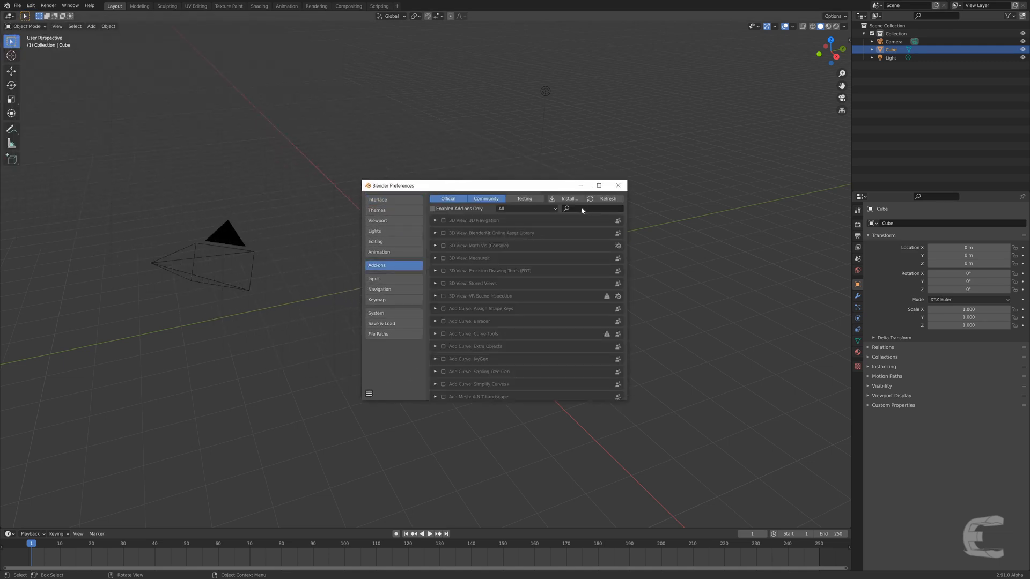
click(569, 198)
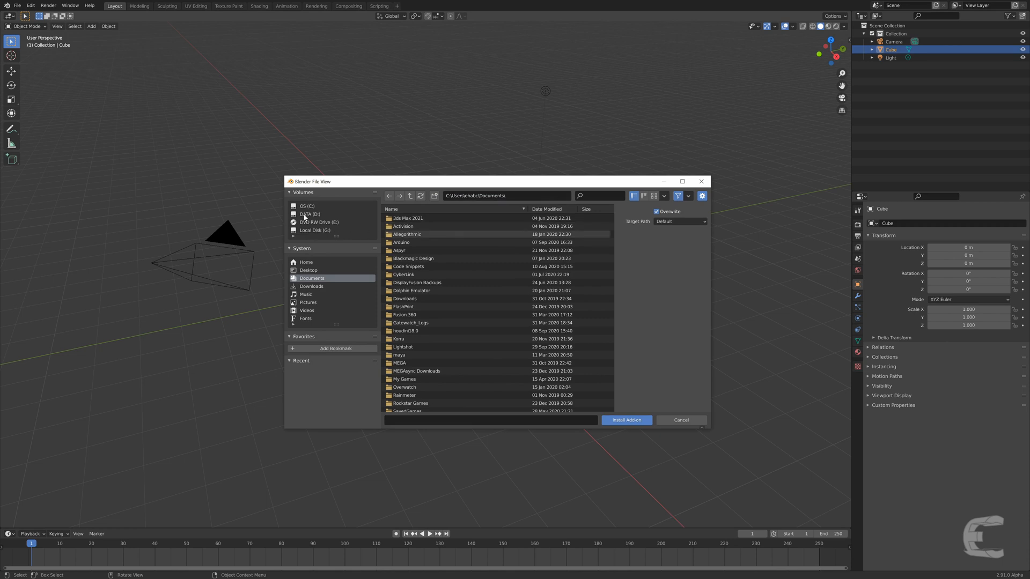
mouse_move(322, 246)
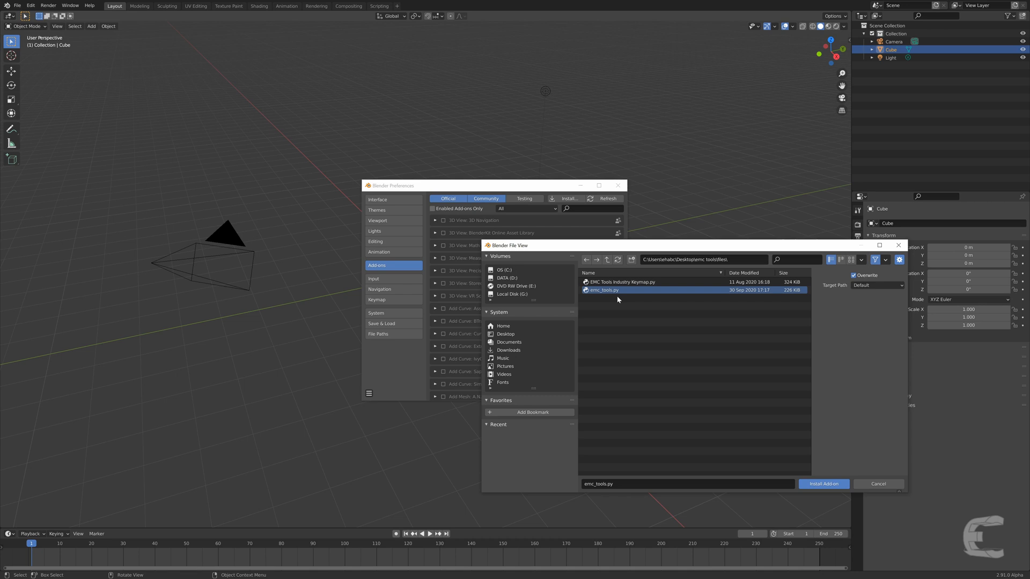
click(824, 484)
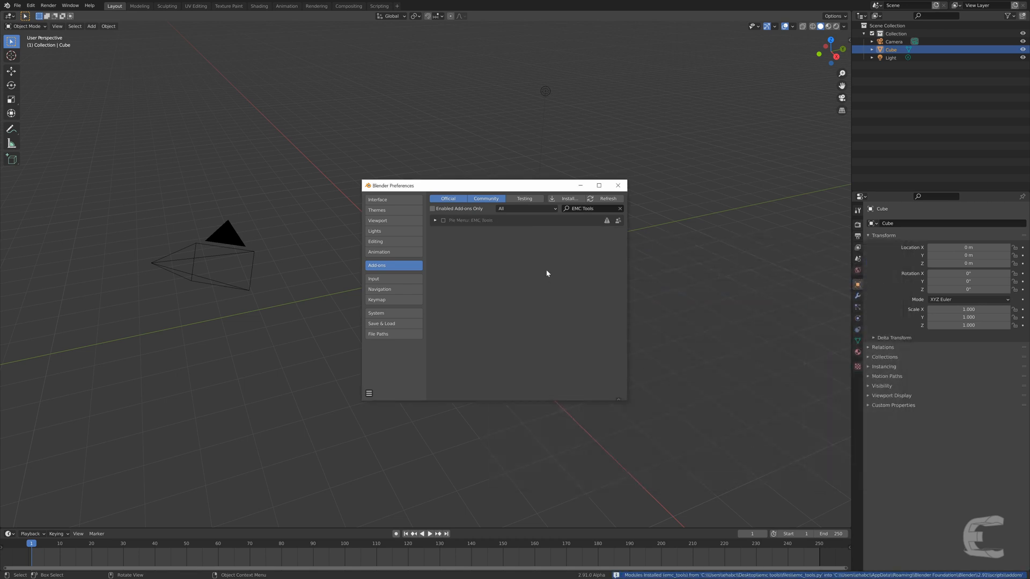
Enable EMC Tools and the Loop Tools add-on found via the search field
click(441, 221)
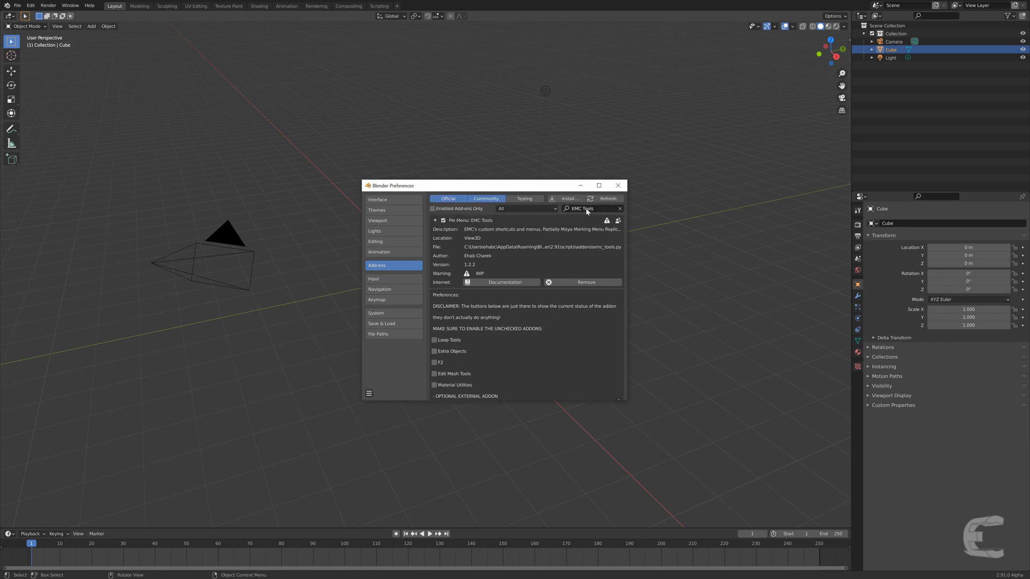
mouse_move(451, 350)
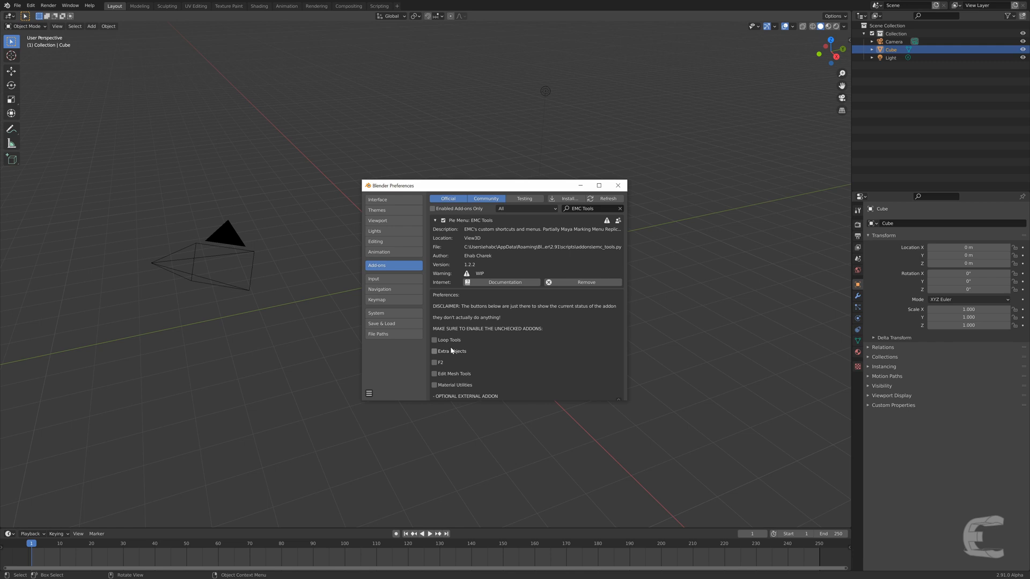
mouse_move(436, 408)
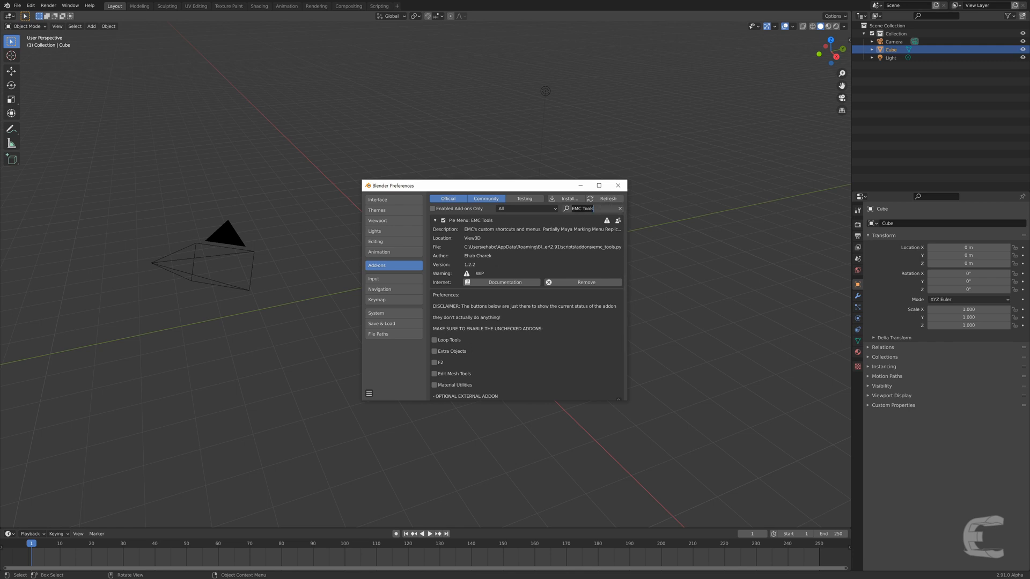
text(loop)
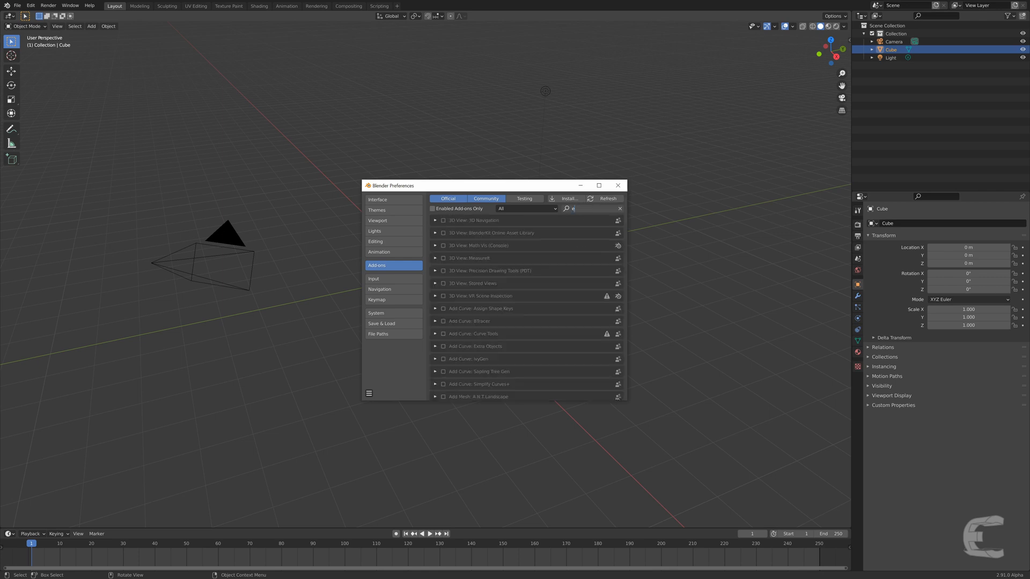
text(mc)
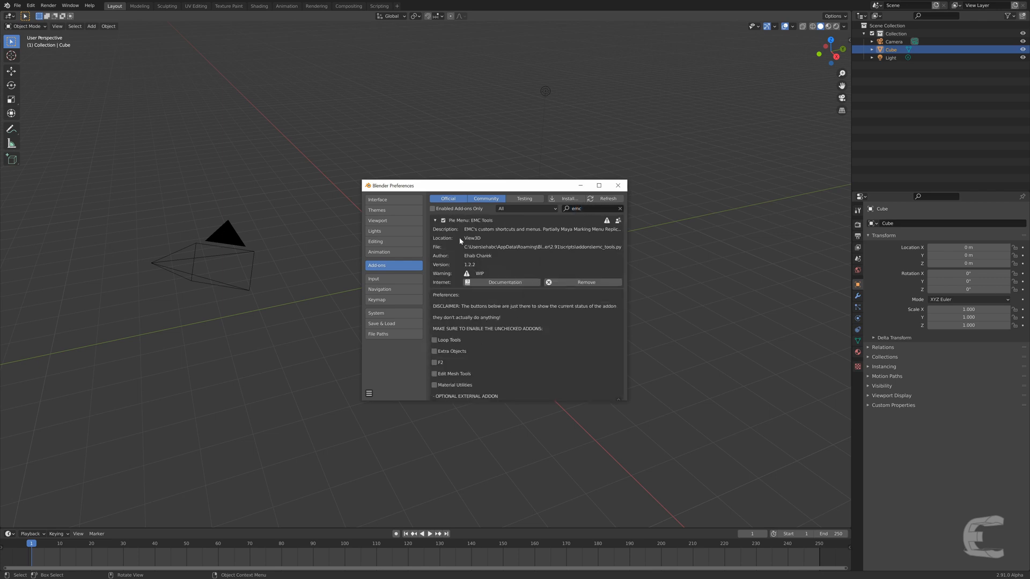
click(434, 340)
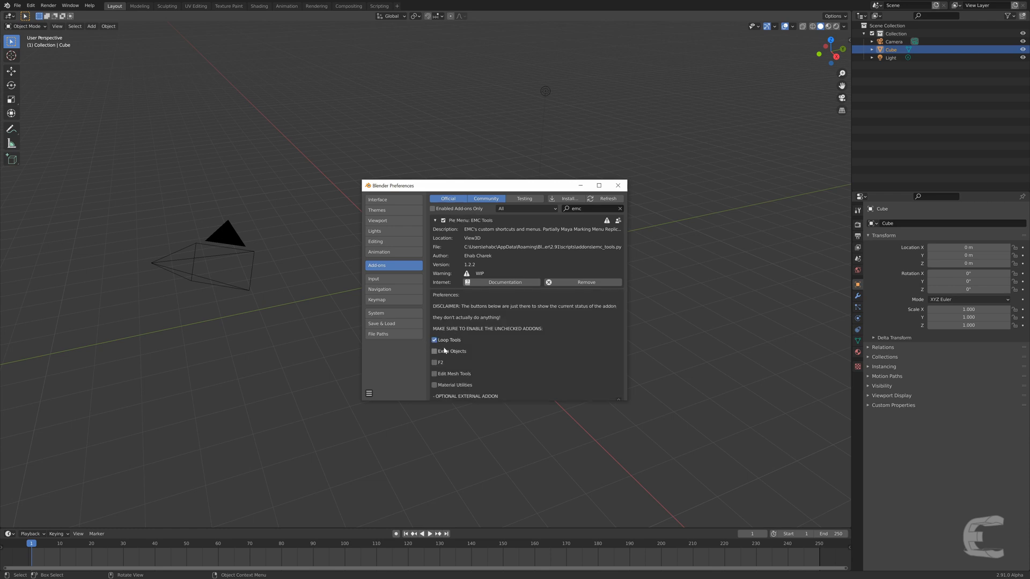
scroll(down, 3)
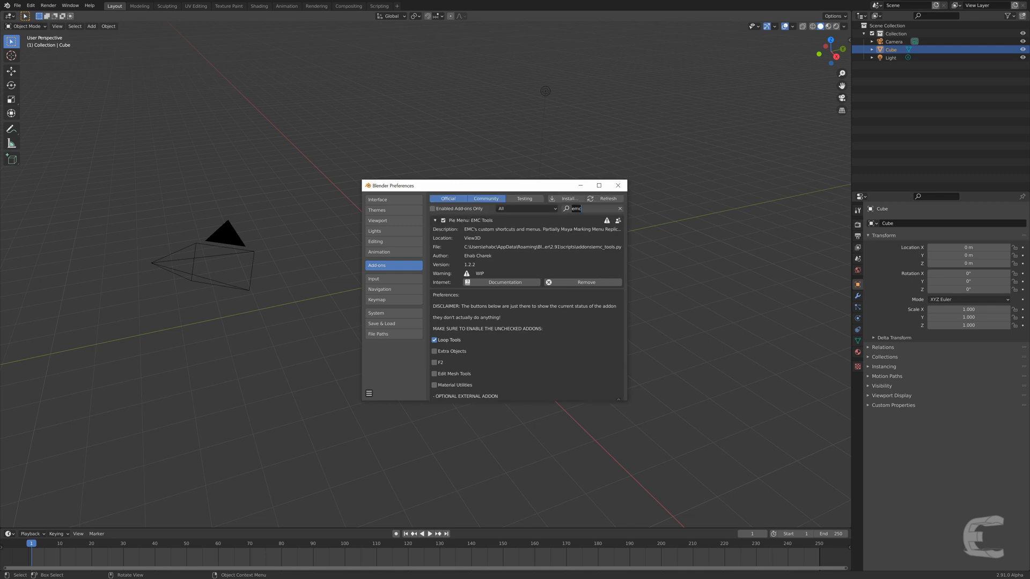
Search for and enable Extra Objects, F2, Edit Mesh Tools and Material Utilities
text(extra)
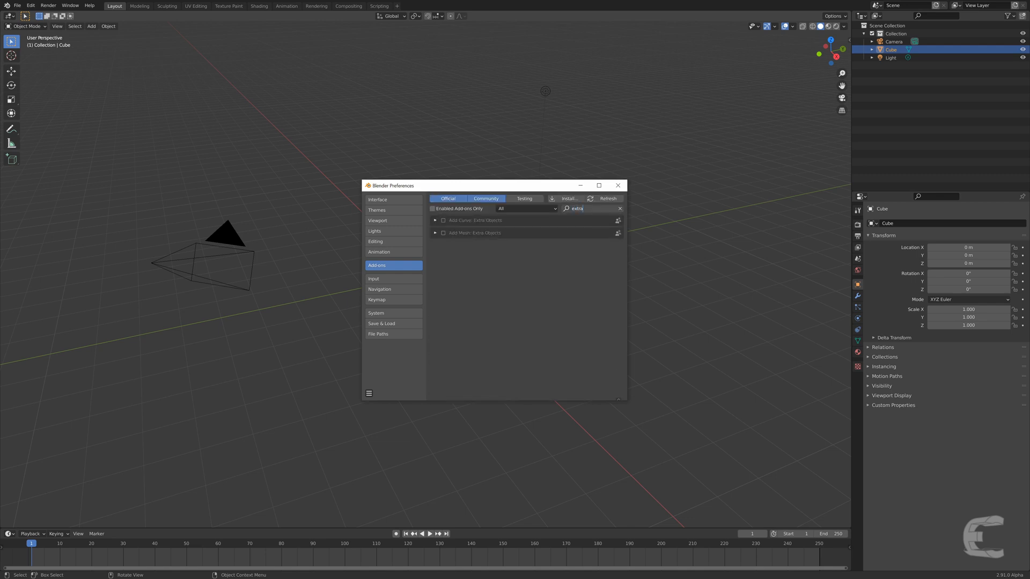
text(emc)
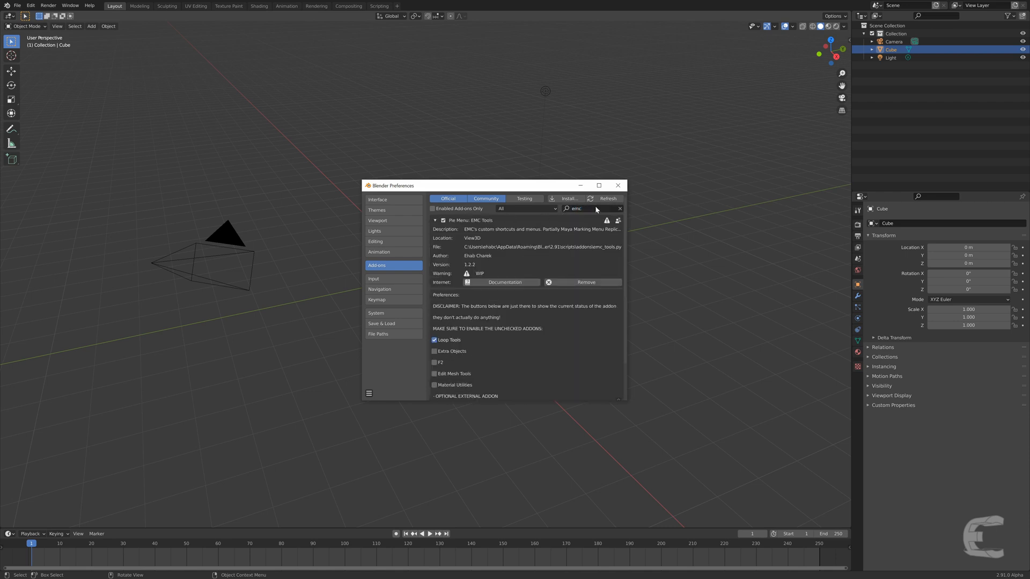
text(ed)
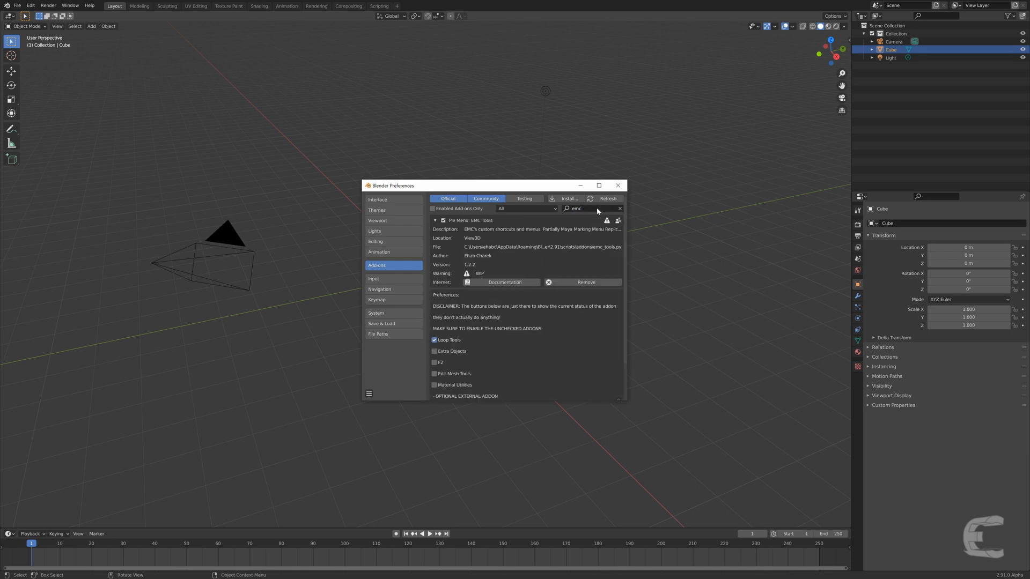
text(material)
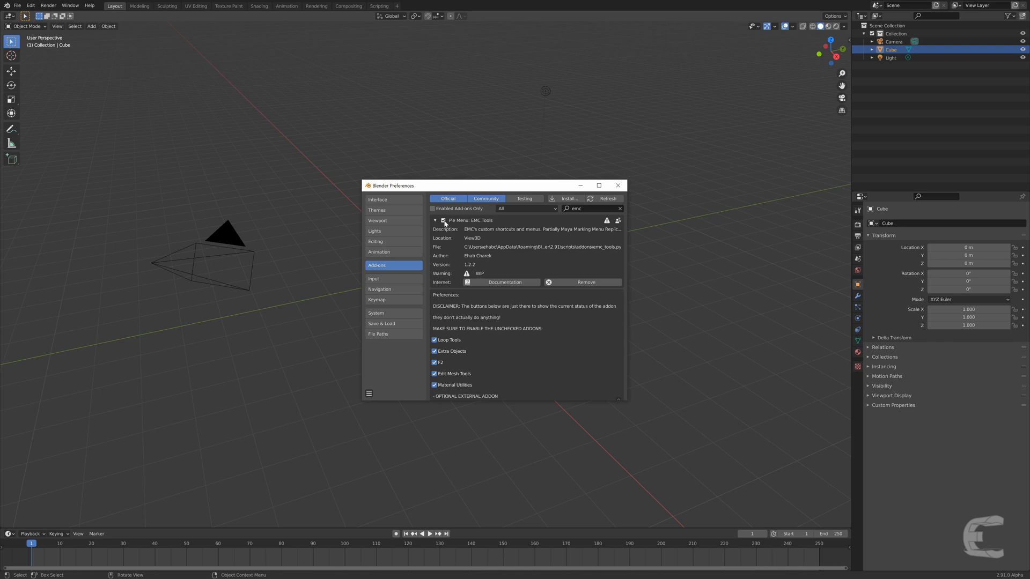
Scroll through the full add-on list after clearing the search
scroll(down, 3)
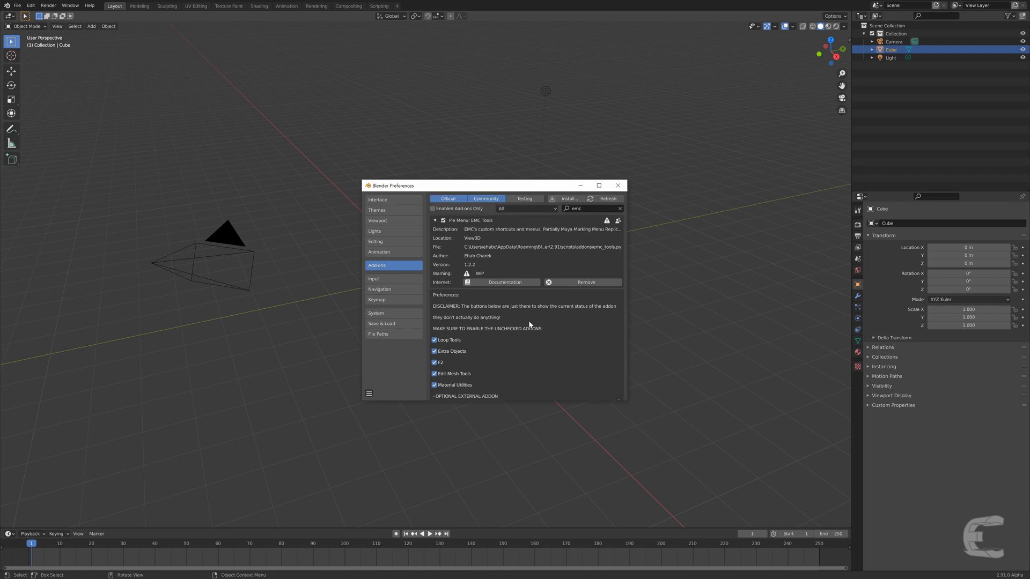
scroll(down, 3)
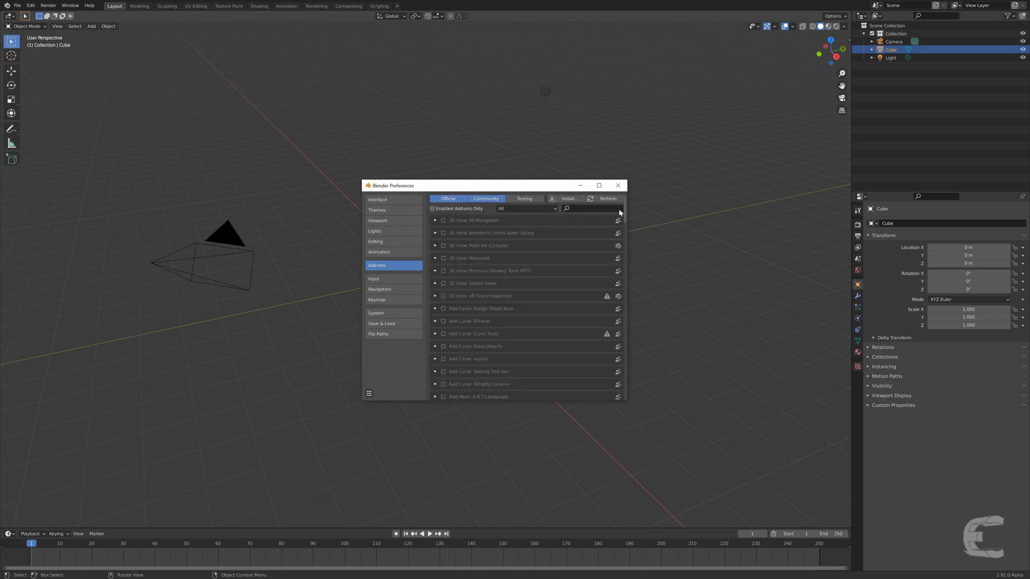
Show the Keymap section of the preferences, still on the default Blender keymap
click(376, 300)
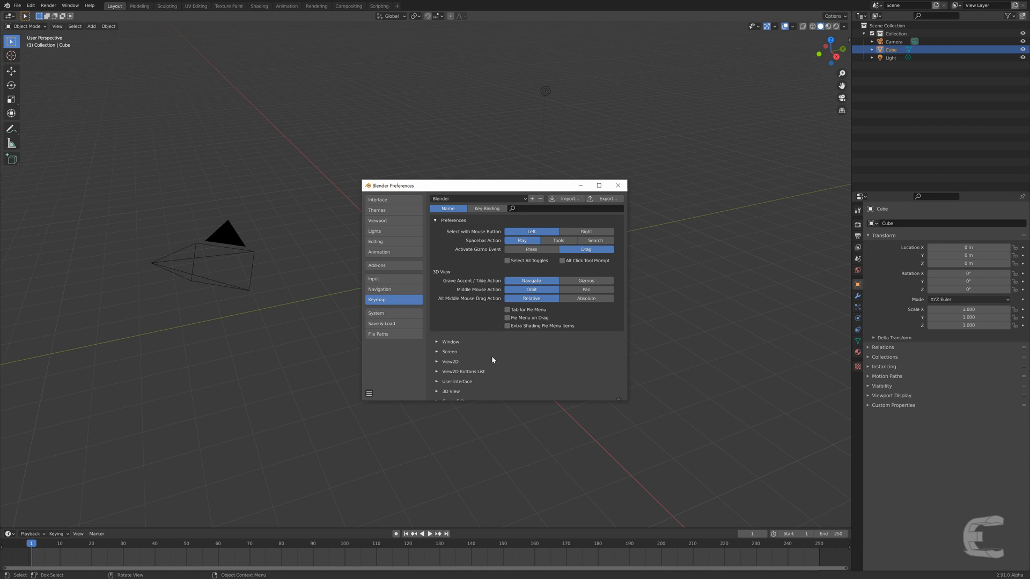
mouse_move(501, 341)
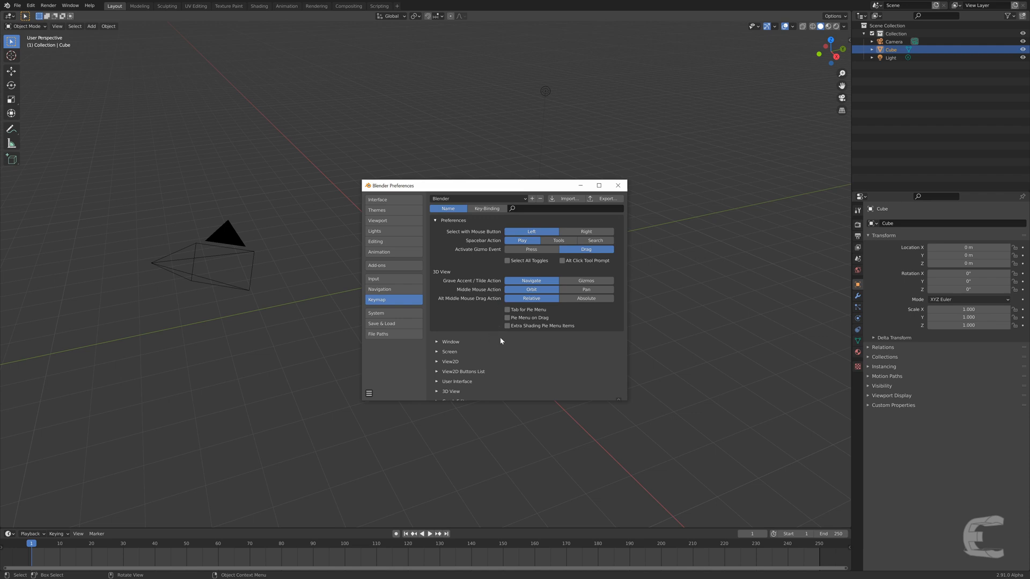
mouse_move(513, 208)
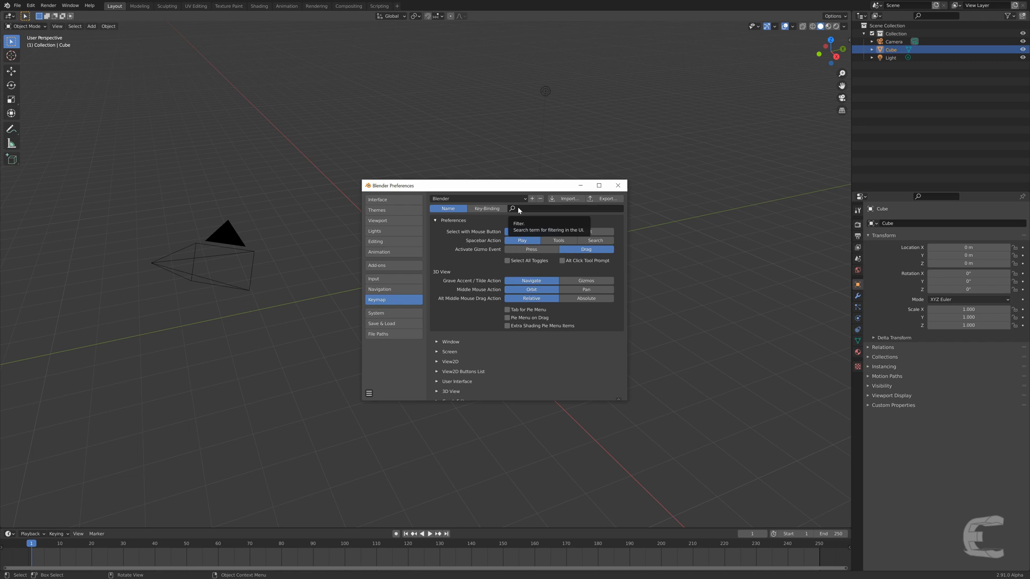
mouse_move(524, 211)
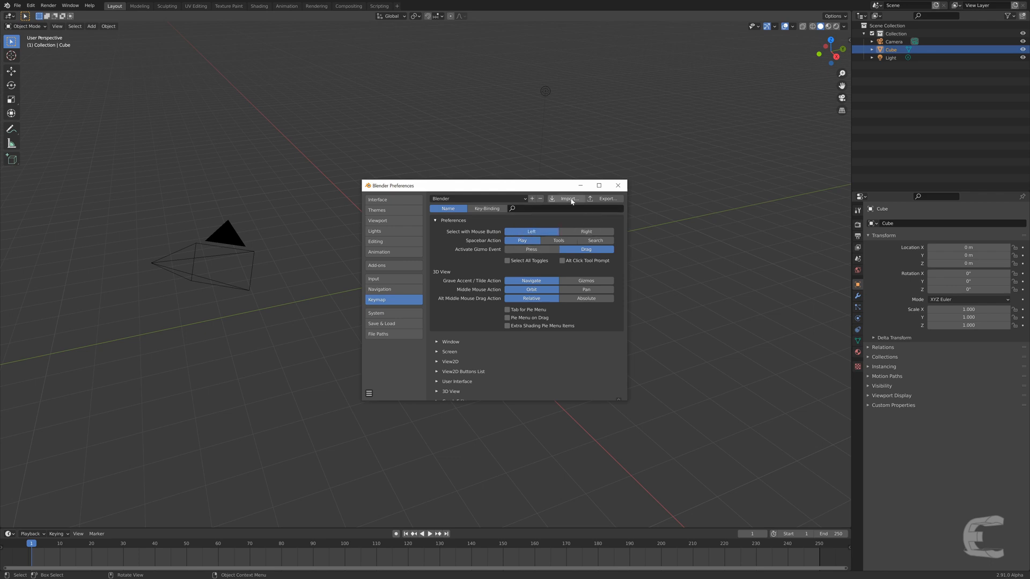
Import the EMC Tools Industry Keymap file into the keymap presets
click(568, 200)
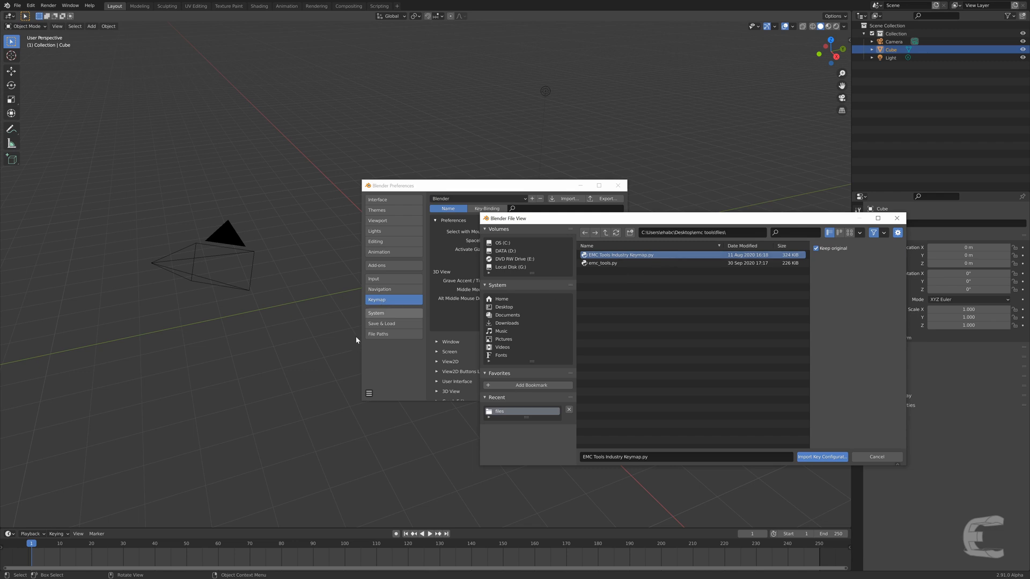
click(821, 457)
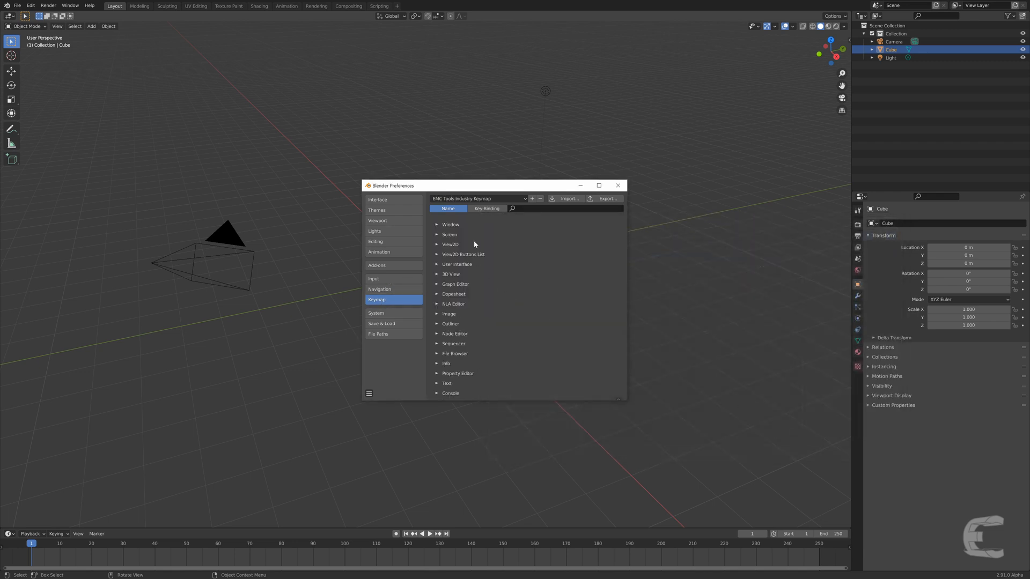
click(478, 199)
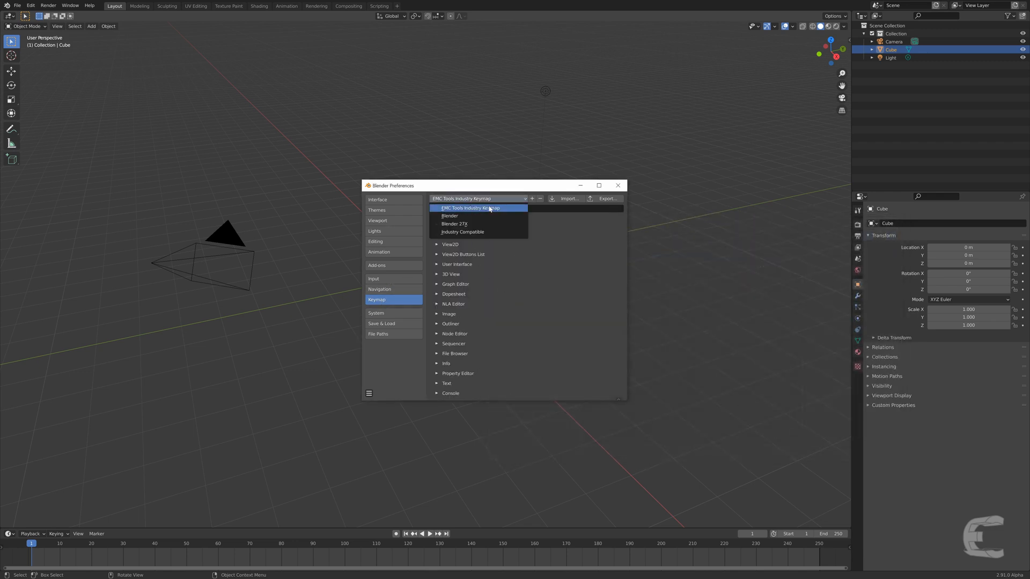
click(471, 208)
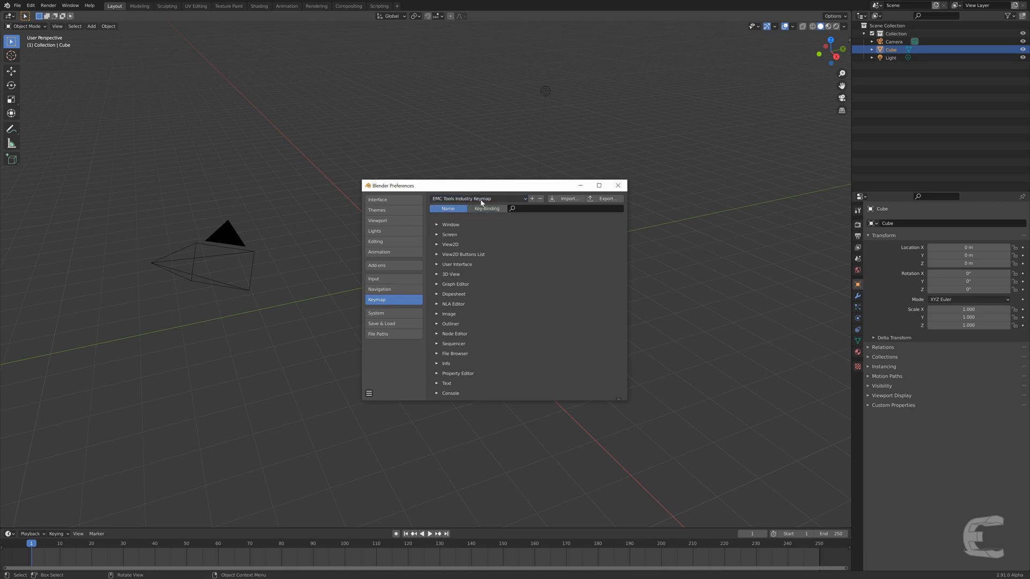
Select EMC Tools Industry Keymap as the active keymap preset
click(478, 198)
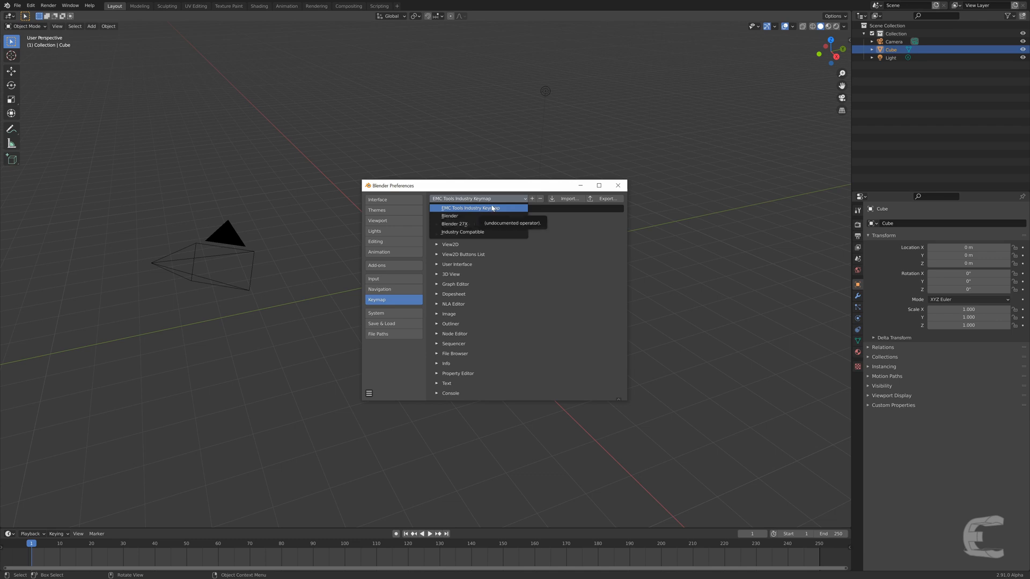
click(468, 208)
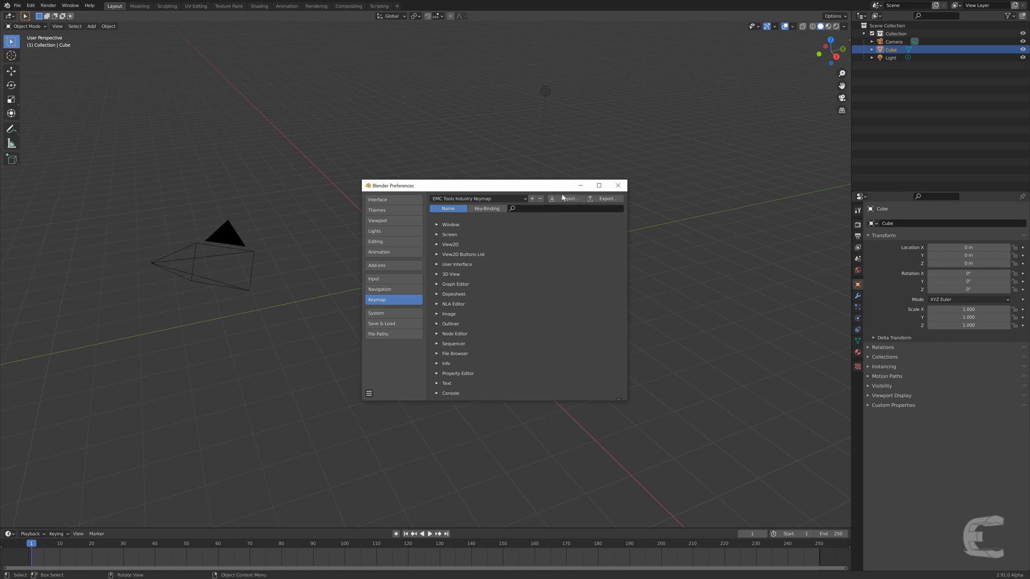
click(618, 185)
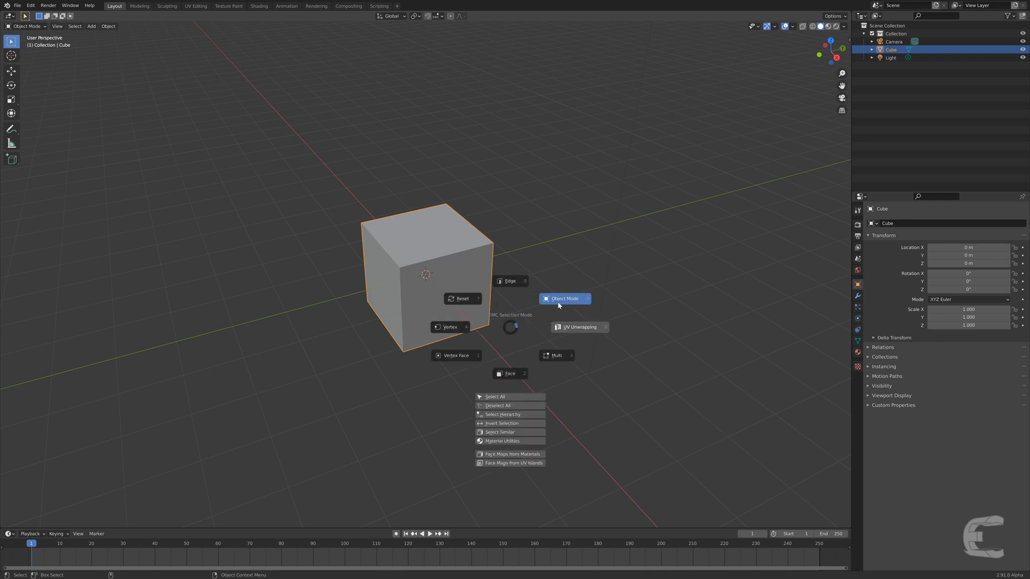
mouse_move(464, 333)
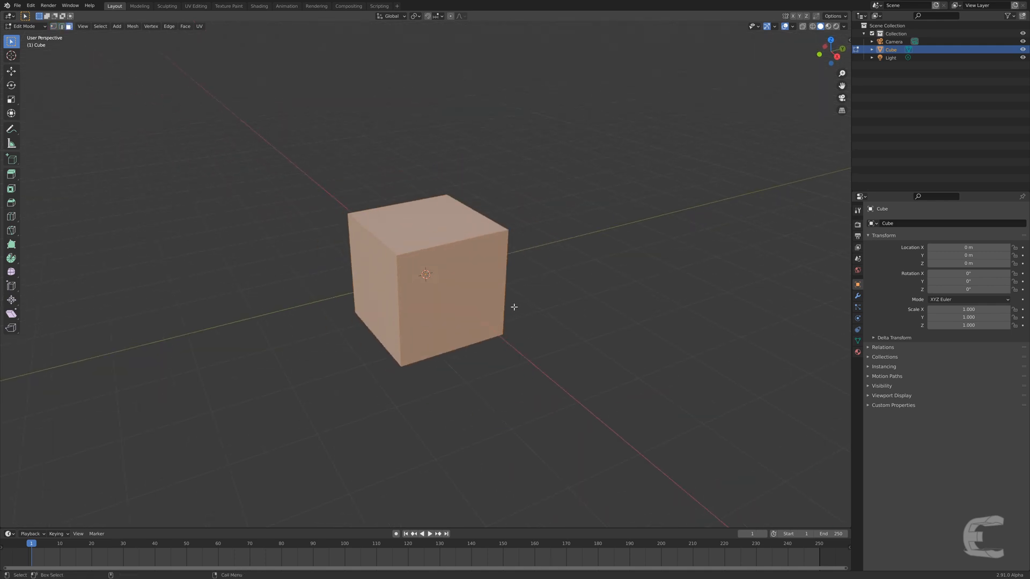
Apply Smooth Faces from the marking menu, rounding the cube, with its operator panel shown
right_click(514, 306)
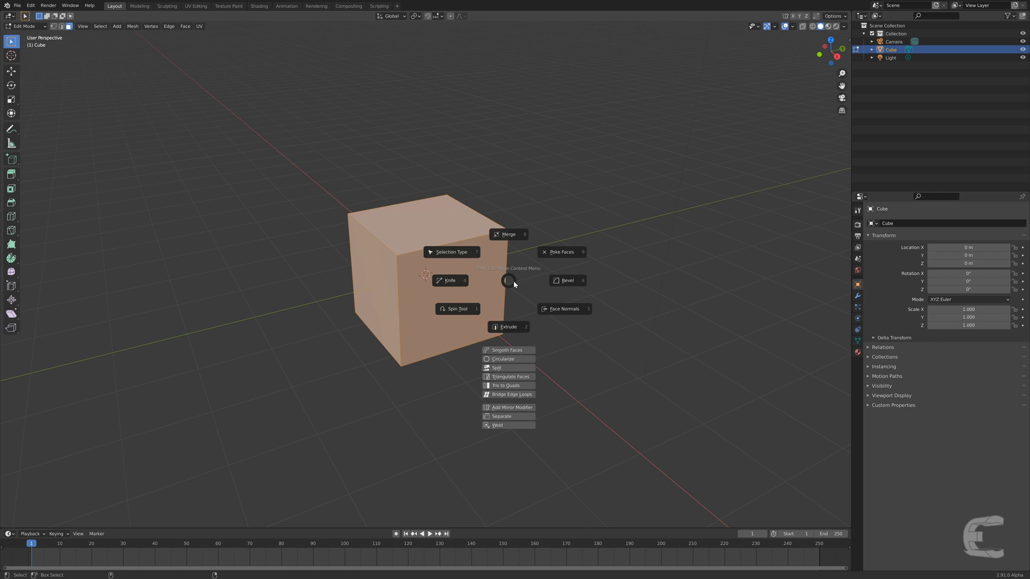
click(507, 350)
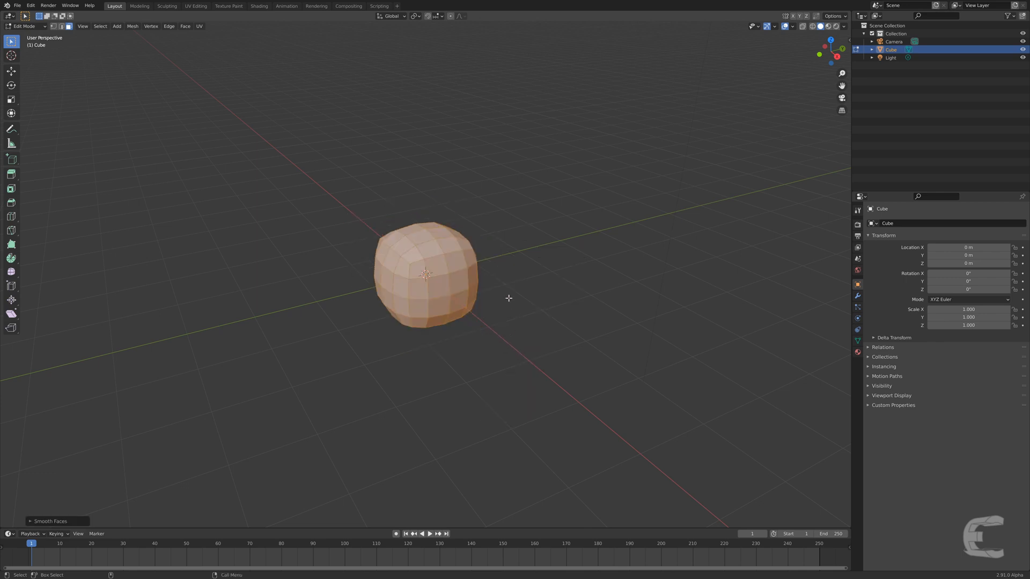
click(49, 521)
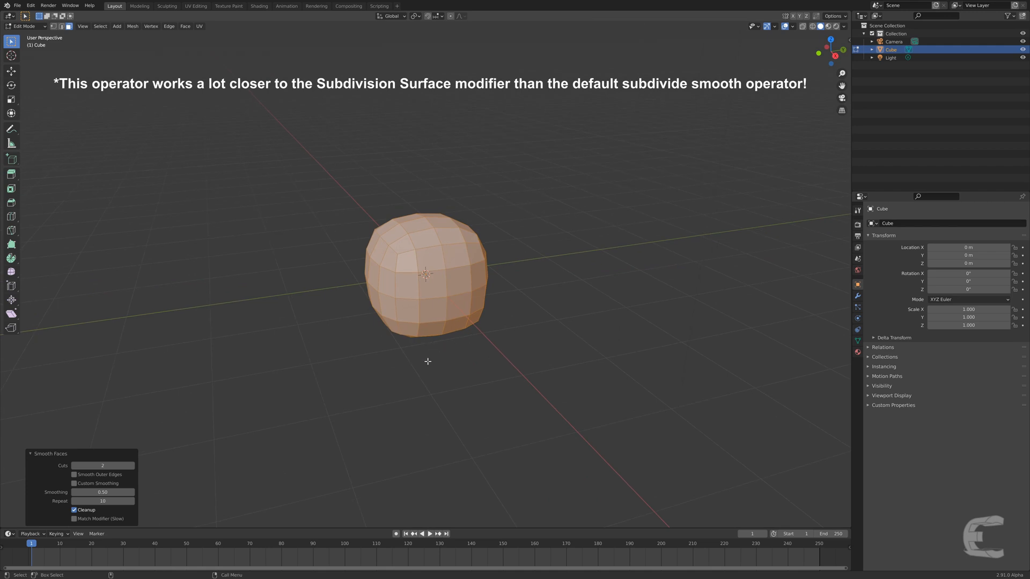
Toggle between Object Mode and Edit Mode on the smoothed cube
key(Tab)
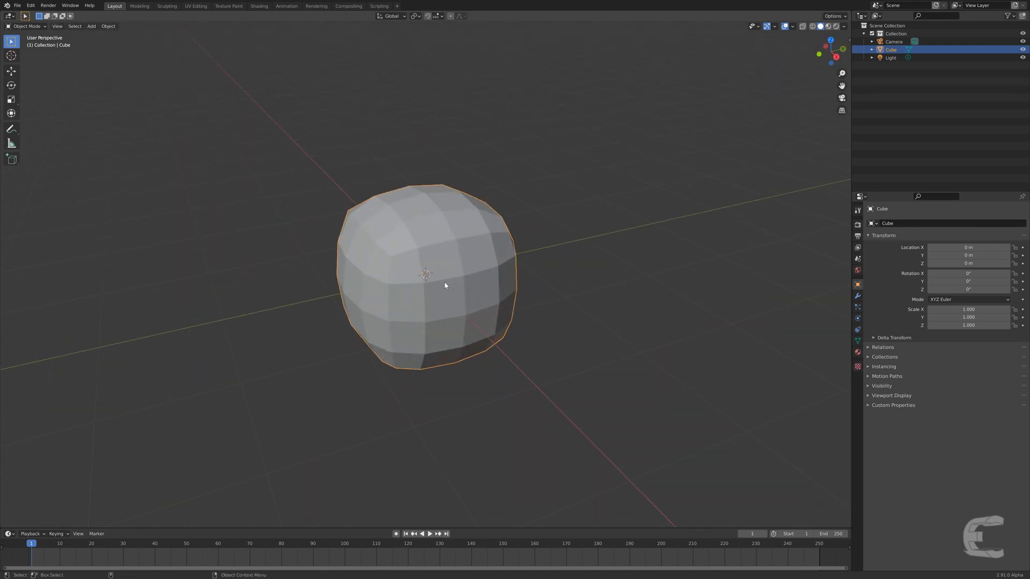
key(Tab)
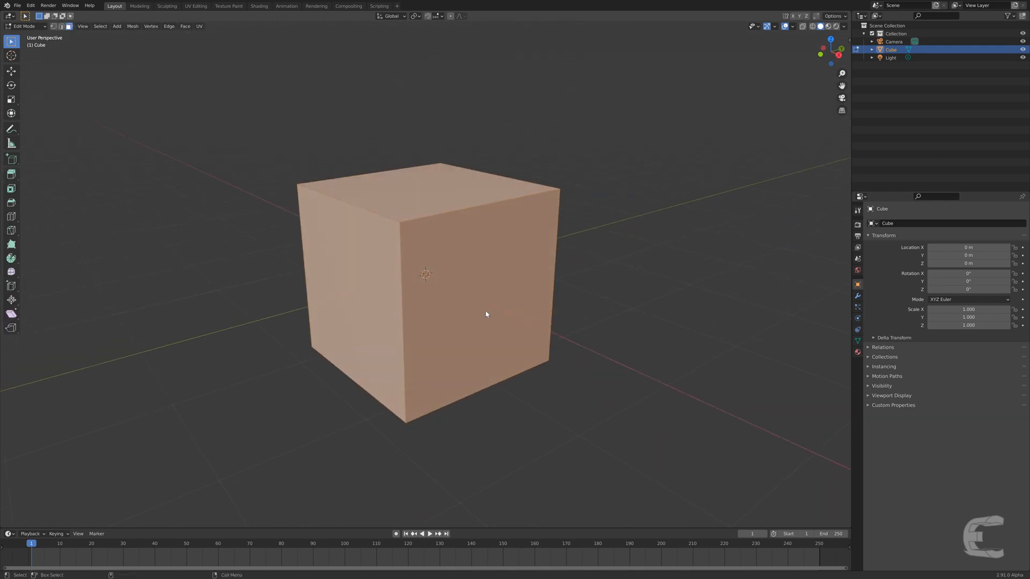
Return the plain, unsmoothed cube to Object Mode
key(Tab)
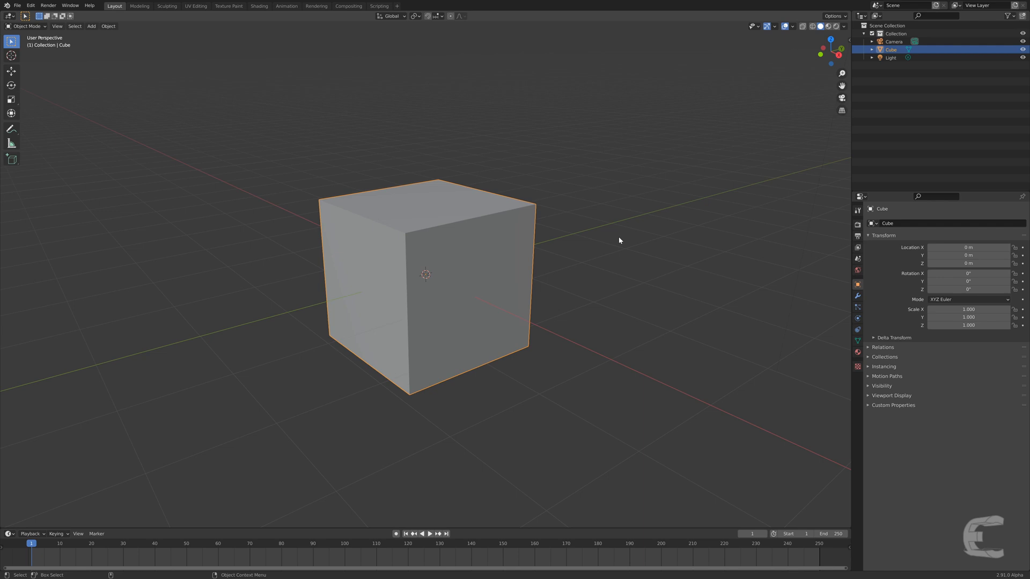
mouse_move(499, 272)
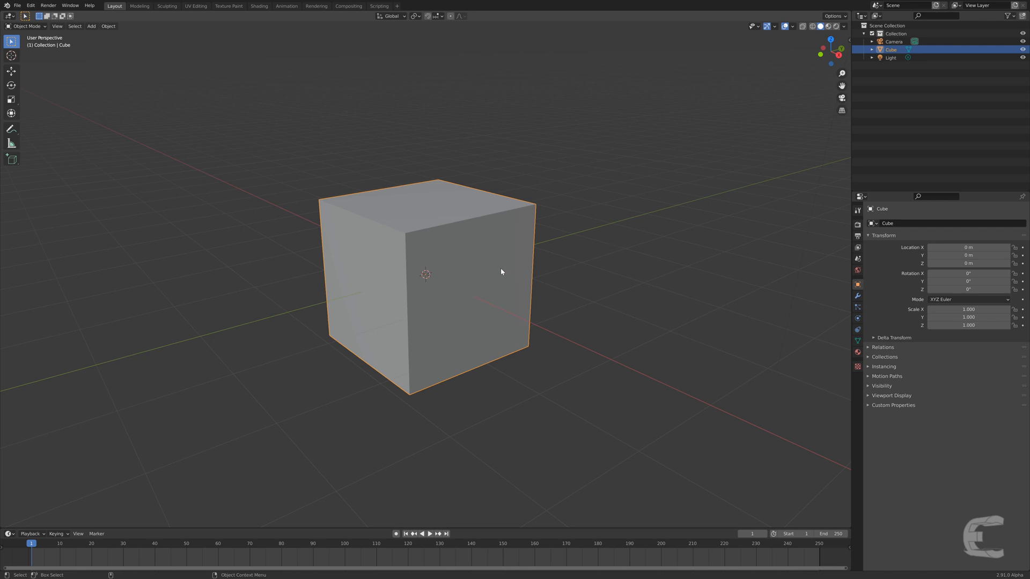
mouse_move(488, 273)
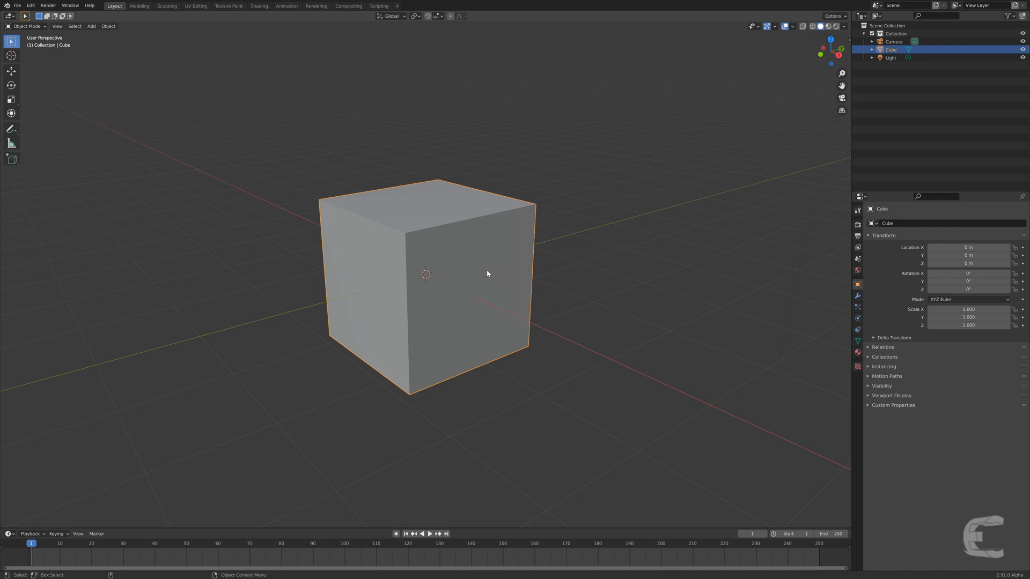
mouse_move(453, 282)
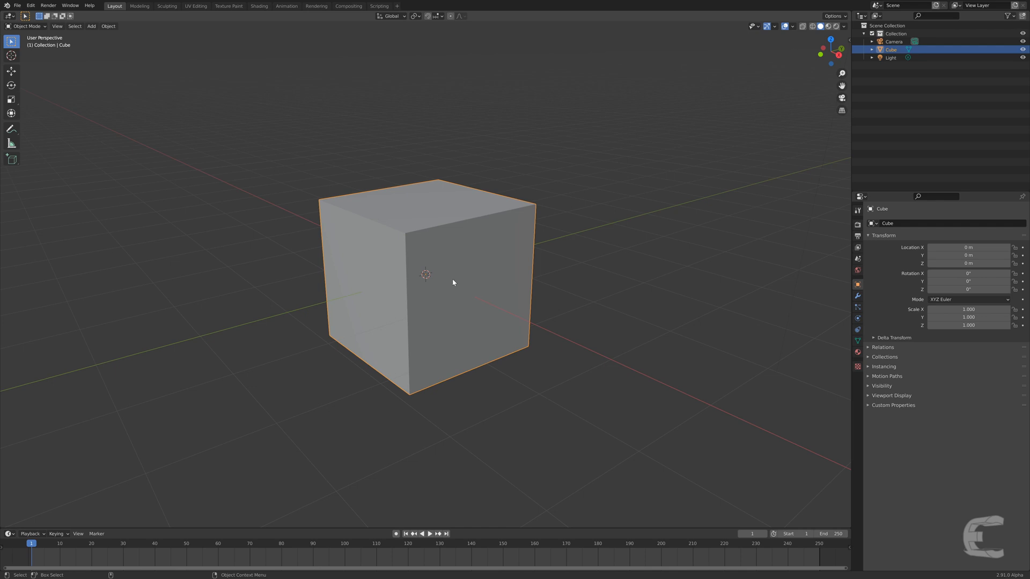
mouse_move(476, 299)
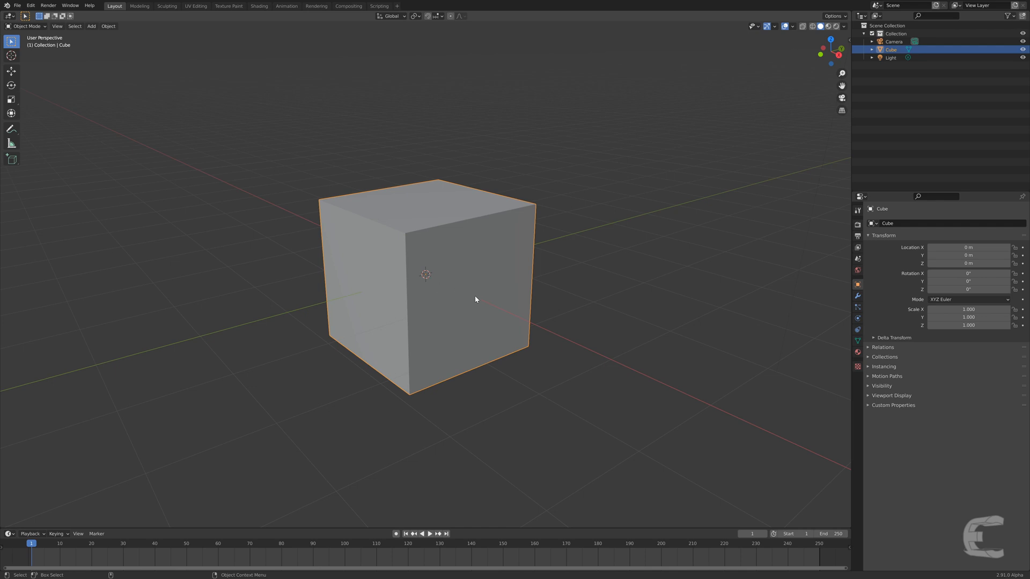
mouse_move(455, 227)
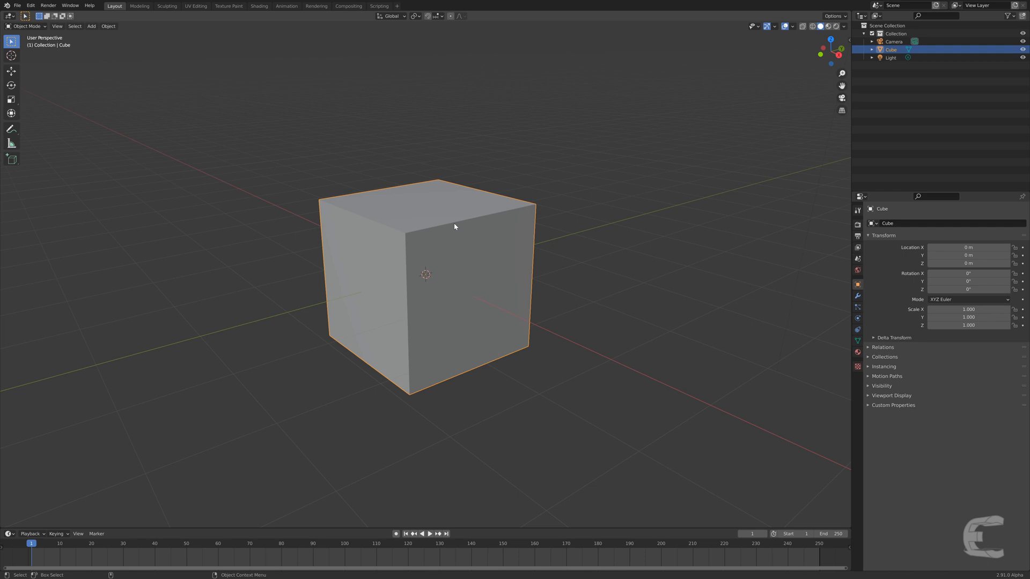
mouse_move(457, 246)
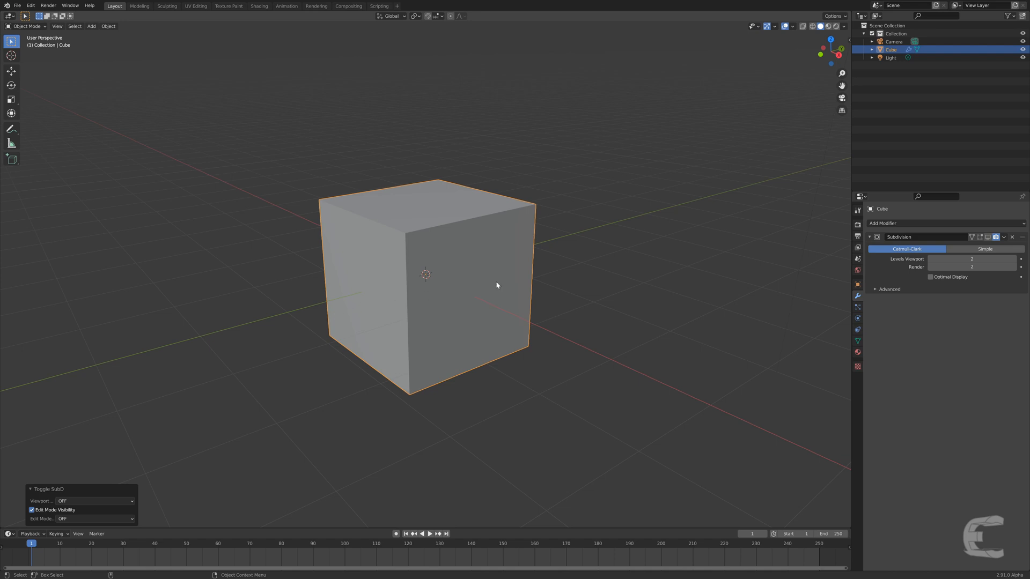
mouse_move(892, 275)
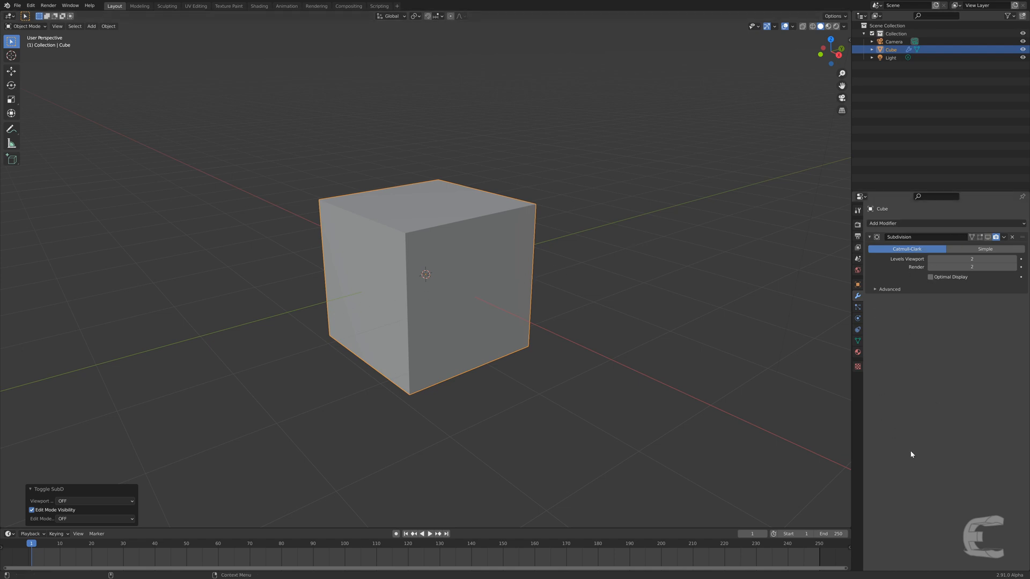
mouse_move(907, 242)
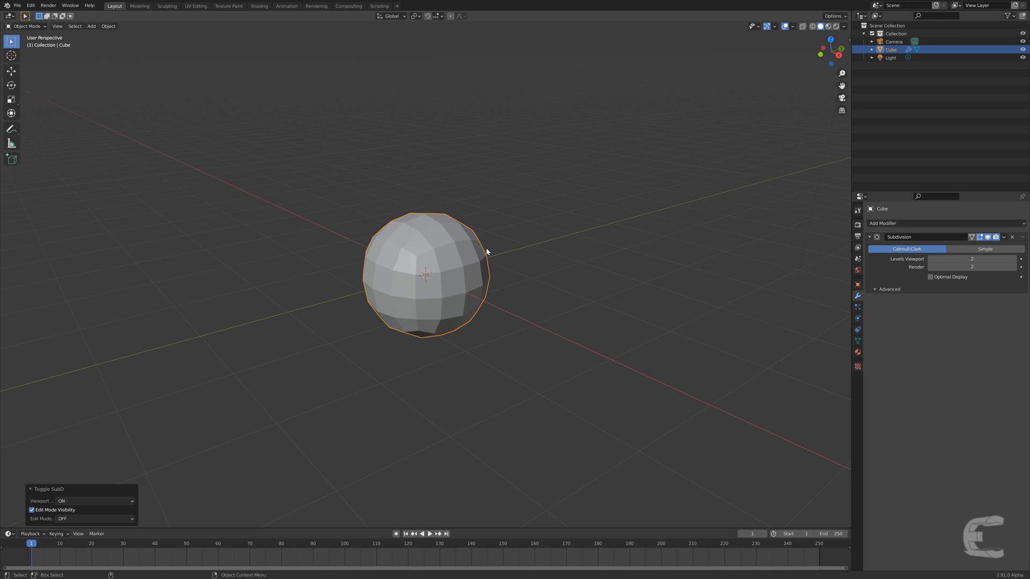
Enter Edit Mode on the subdivided cube with the sphere result on the cage
key(Tab)
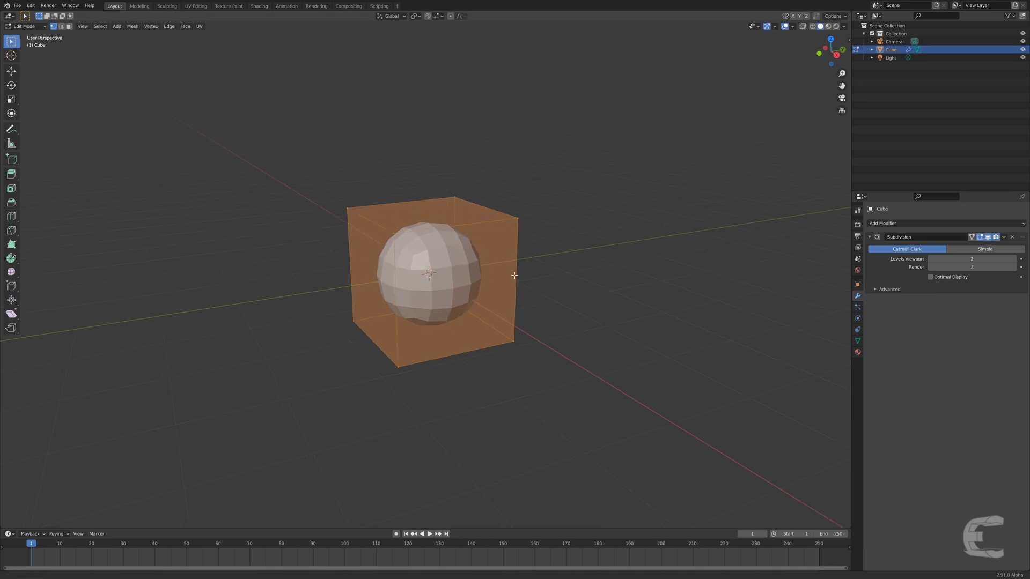
mouse_move(971, 237)
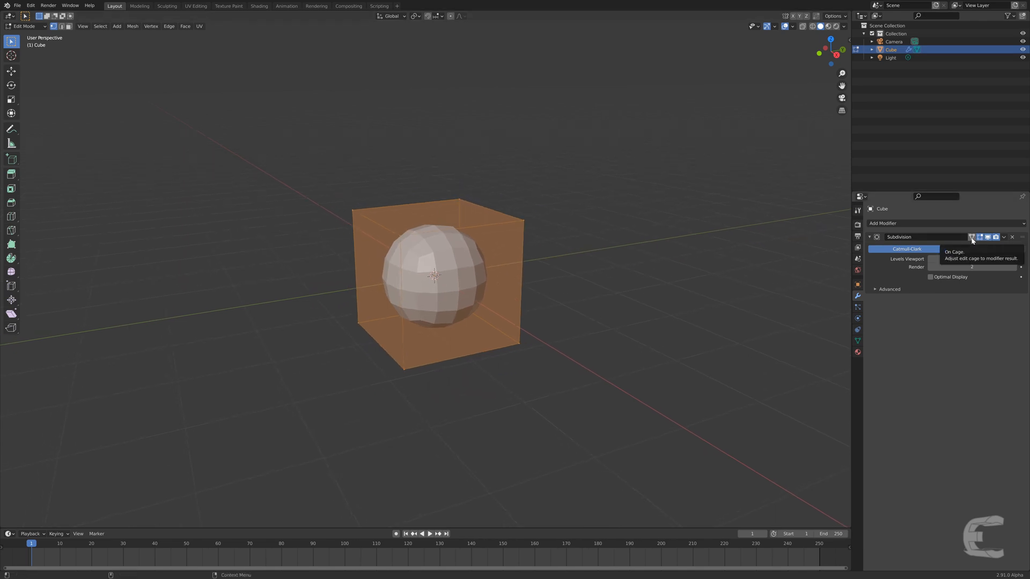
mouse_move(597, 259)
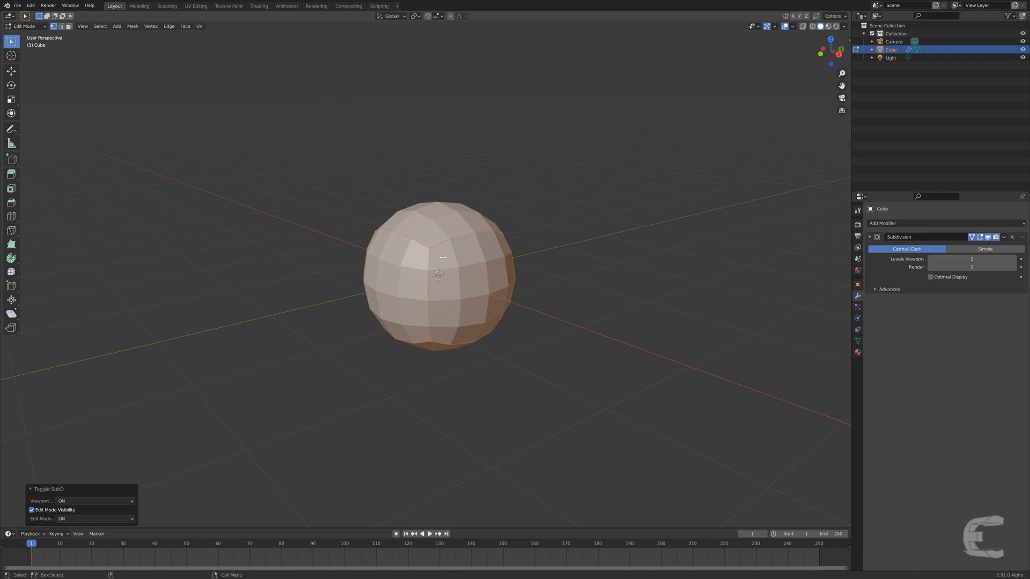
mouse_move(446, 328)
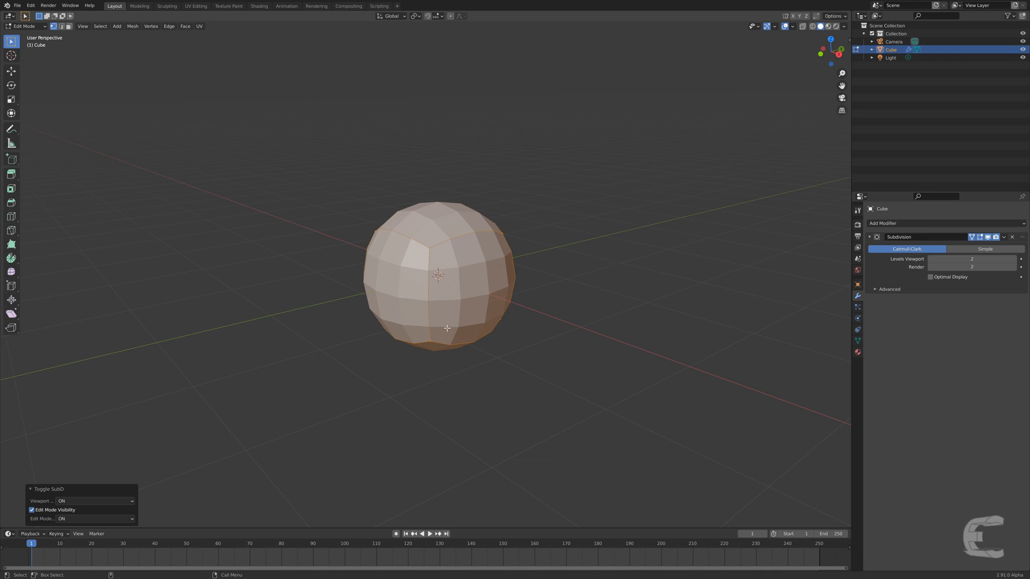
Toggle the subdivided sphere between Edit and Object Mode, ending in Object Mode
key(Tab)
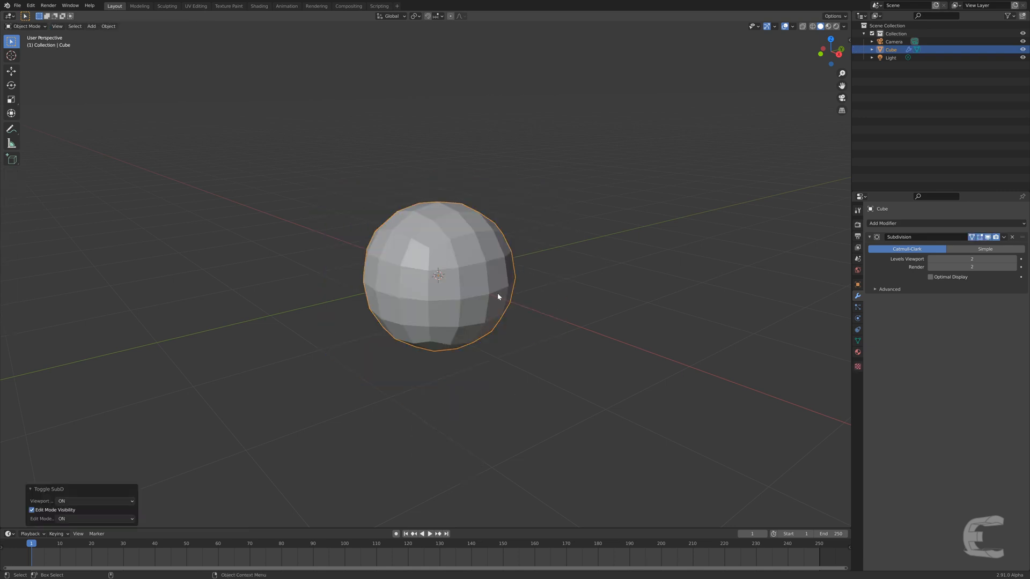
key(Tab)
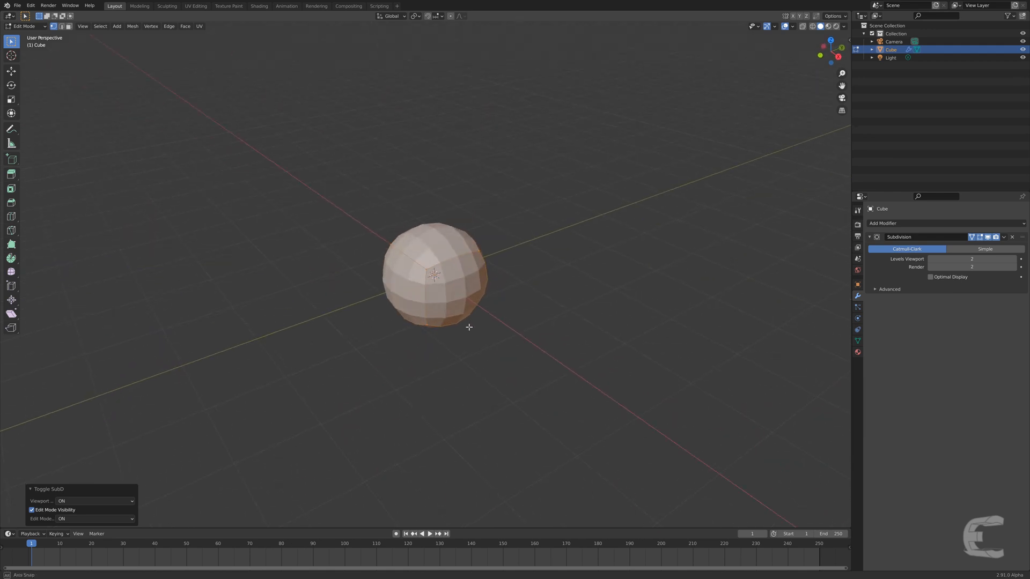
key(Tab)
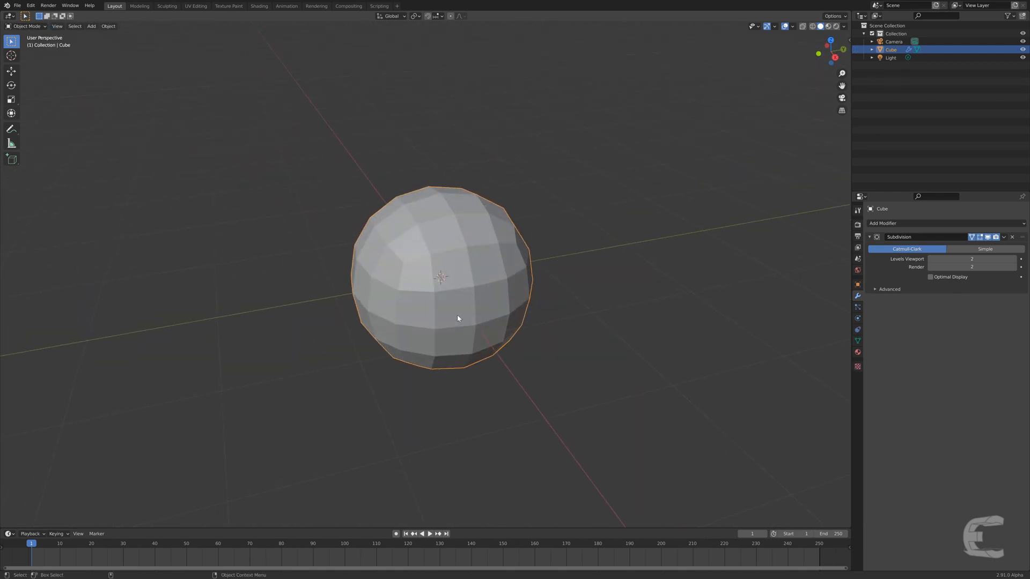
mouse_move(547, 301)
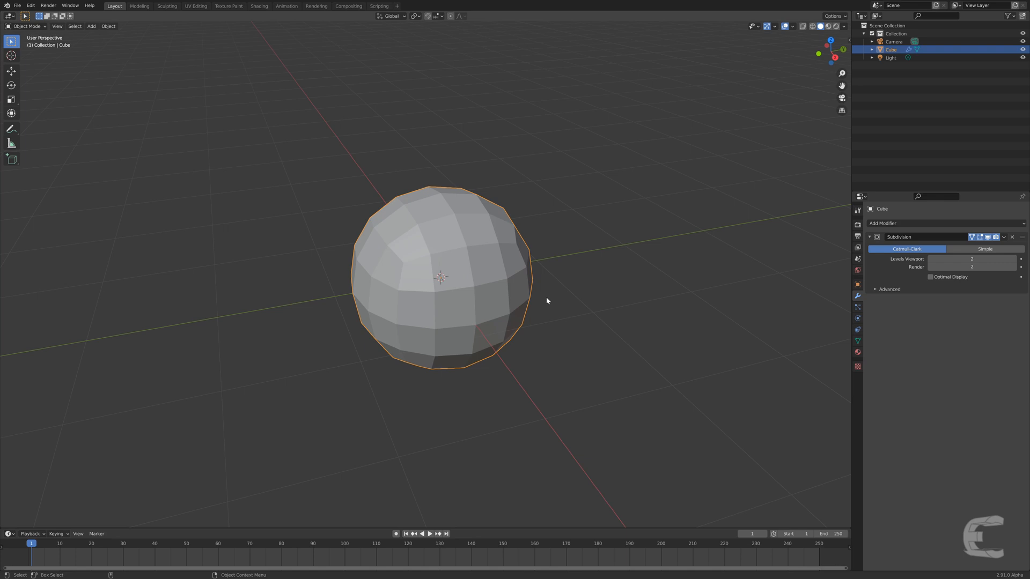